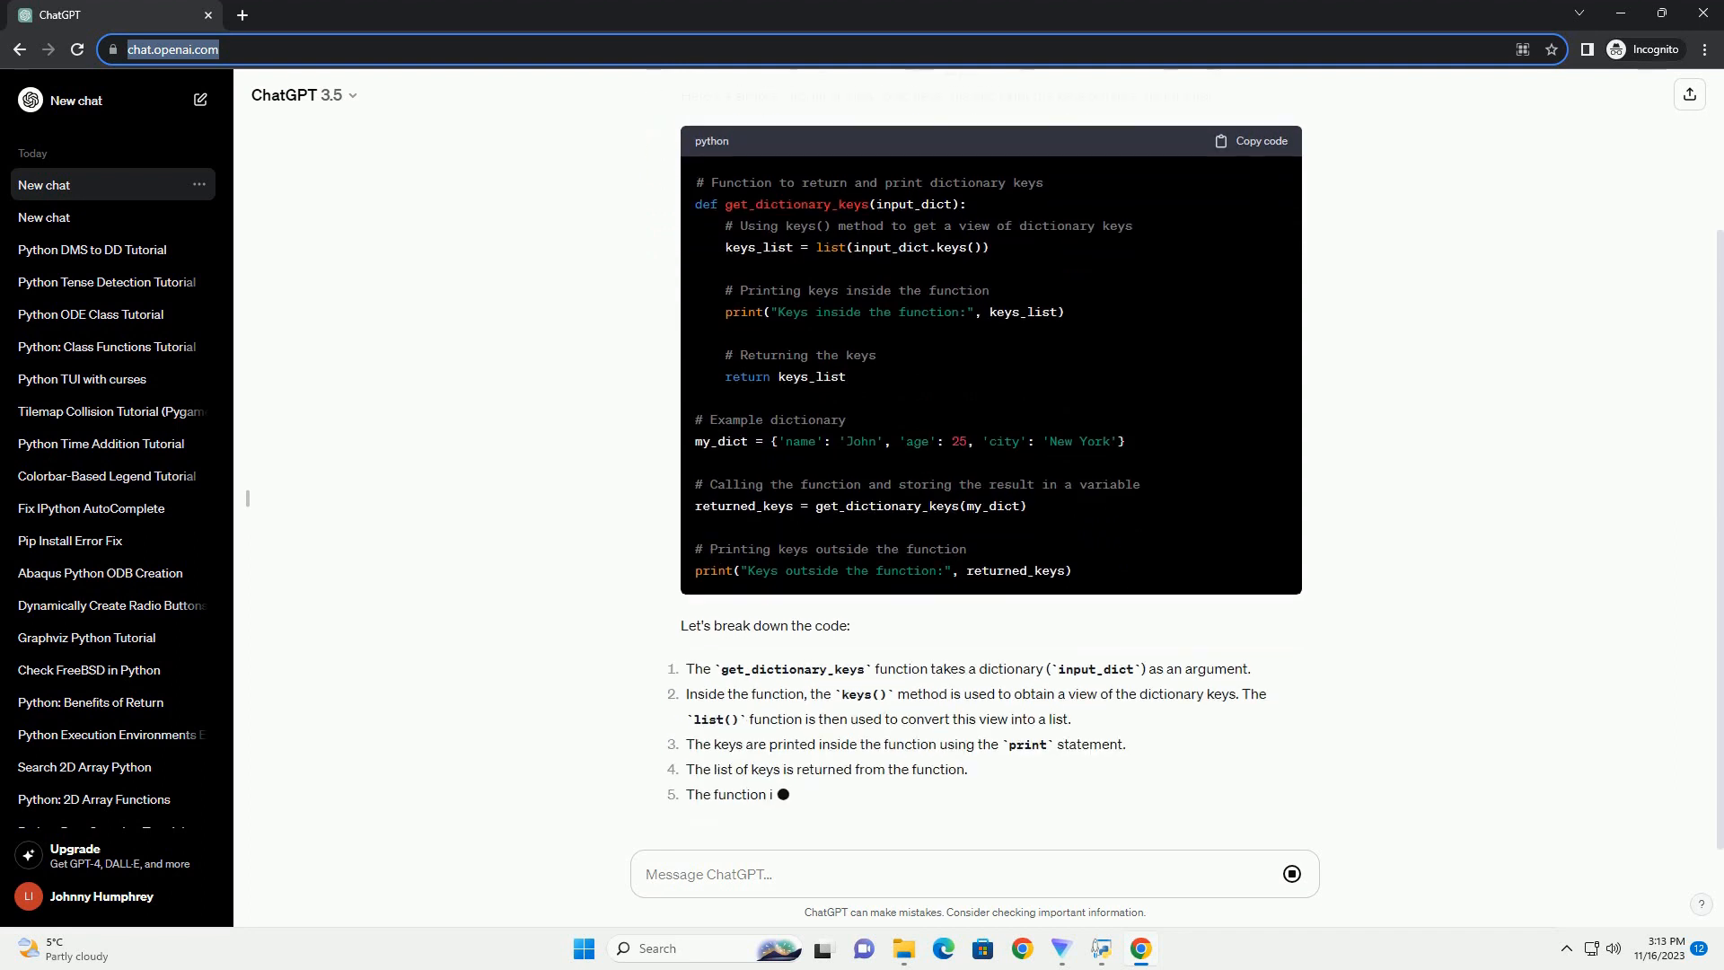
scroll("down", 3)
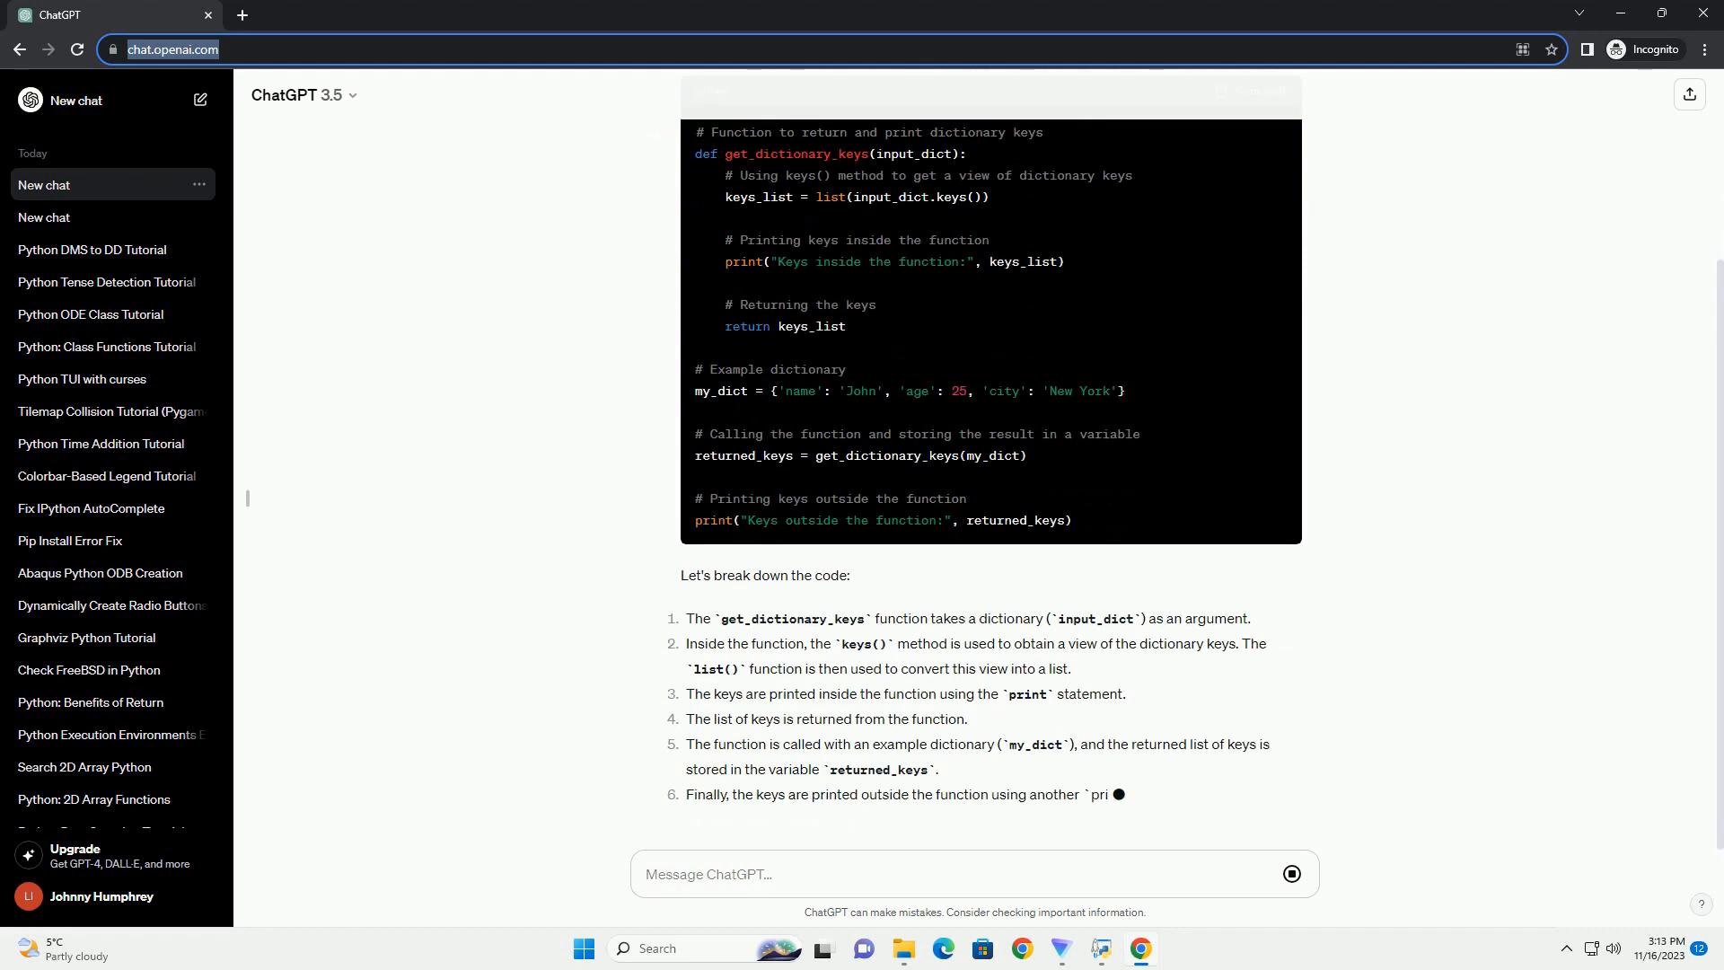